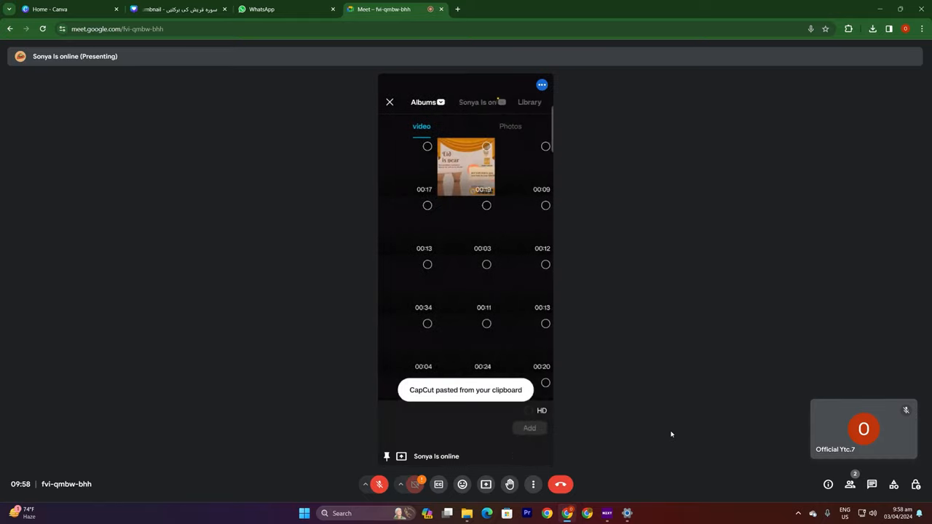
Add the curtain ad video to a new project, mute its clip audio and select the clip
left_click(466, 168)
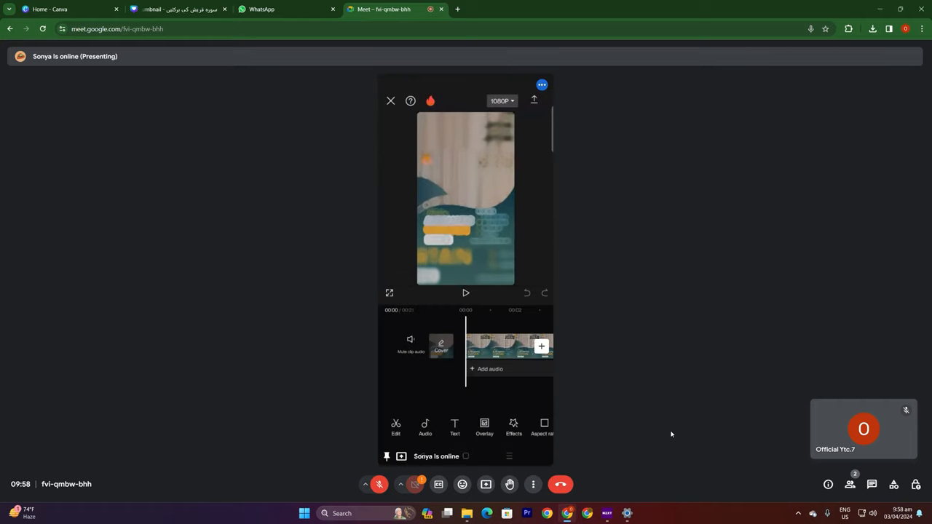
left_click(410, 342)
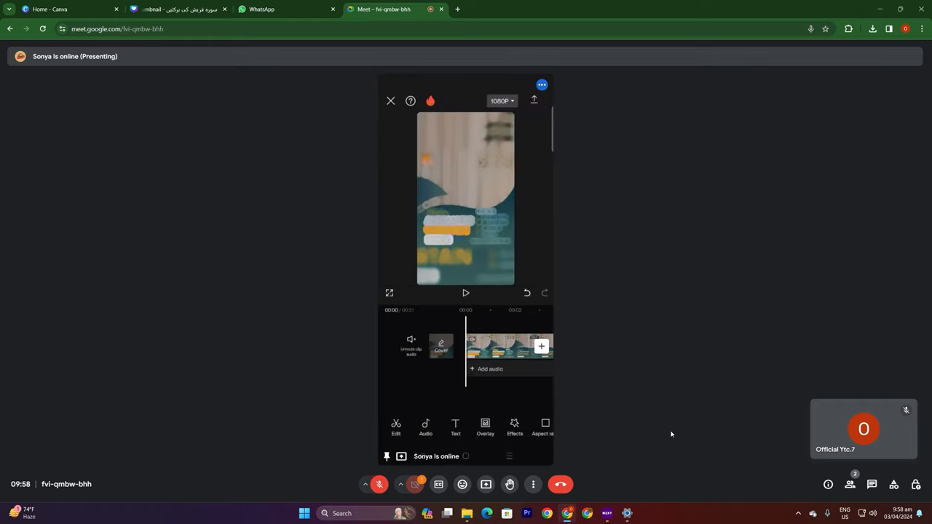
left_click(510, 347)
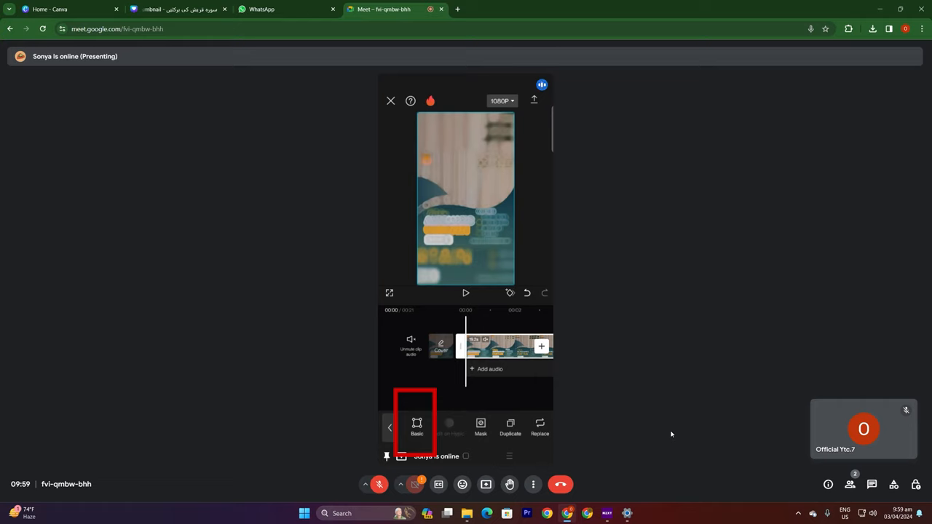
In the clip's Basic transform settings, nudge the X offset to 8 and back to 0
left_click(416, 425)
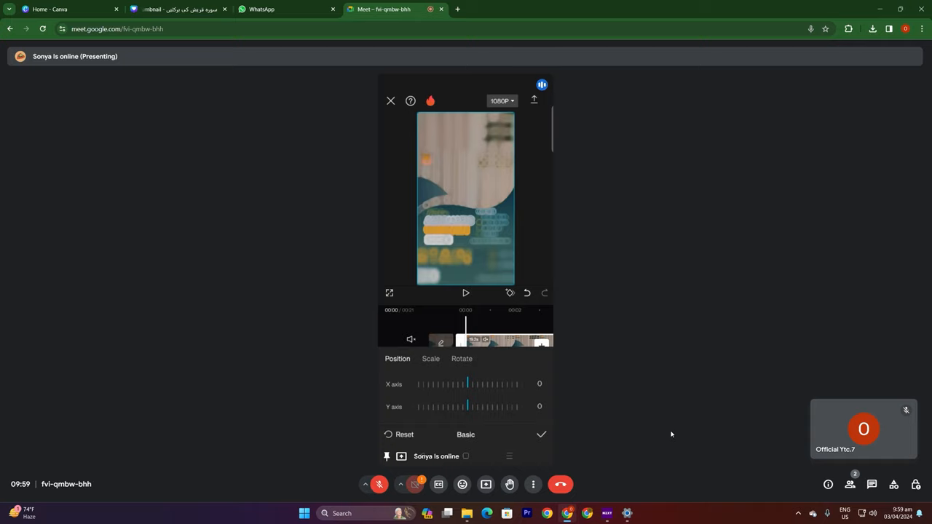
left_click_drag(469, 384, 437, 385)
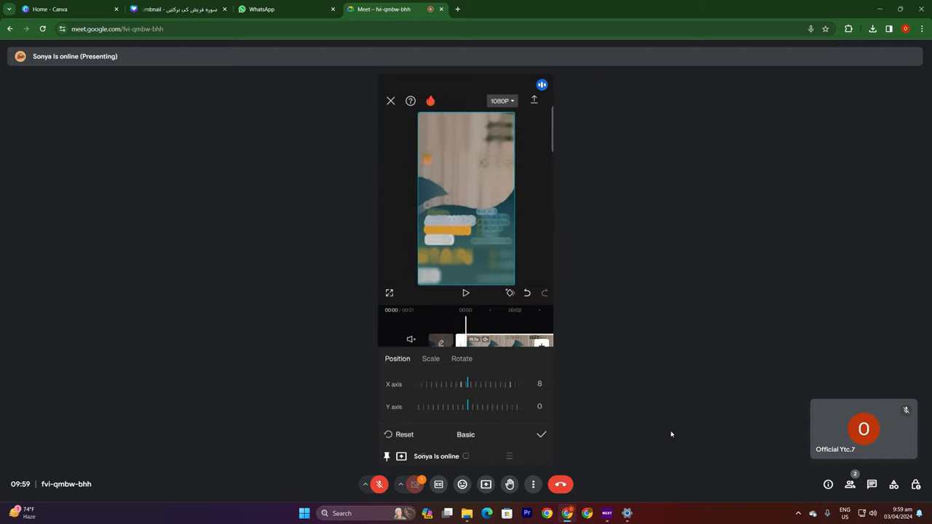
left_click_drag(469, 384, 503, 384)
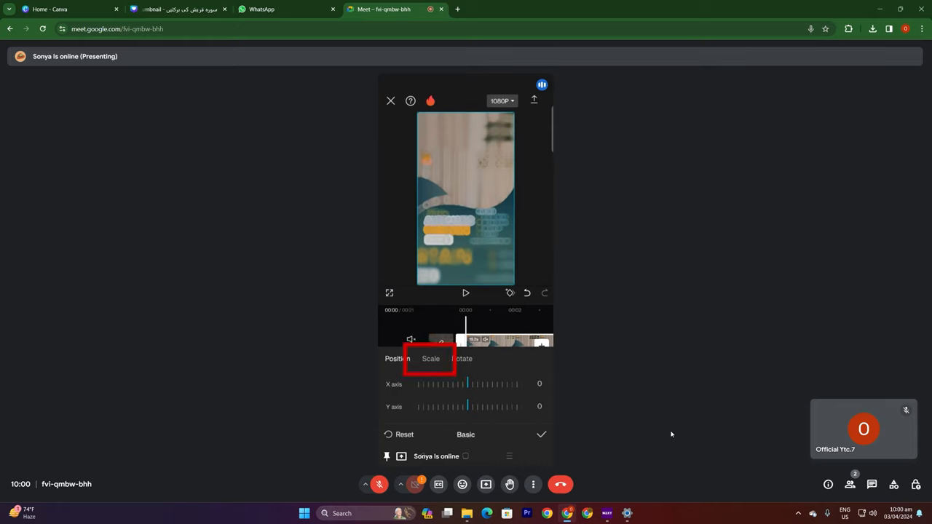
Tilt the curtain ad clip a few degrees with the rotation dial
left_click(431, 358)
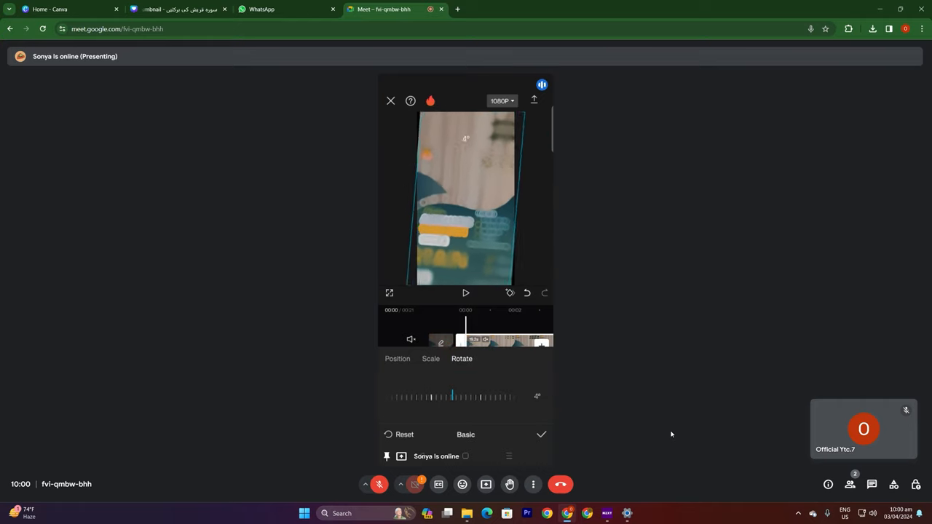
left_click_drag(431, 396, 453, 396)
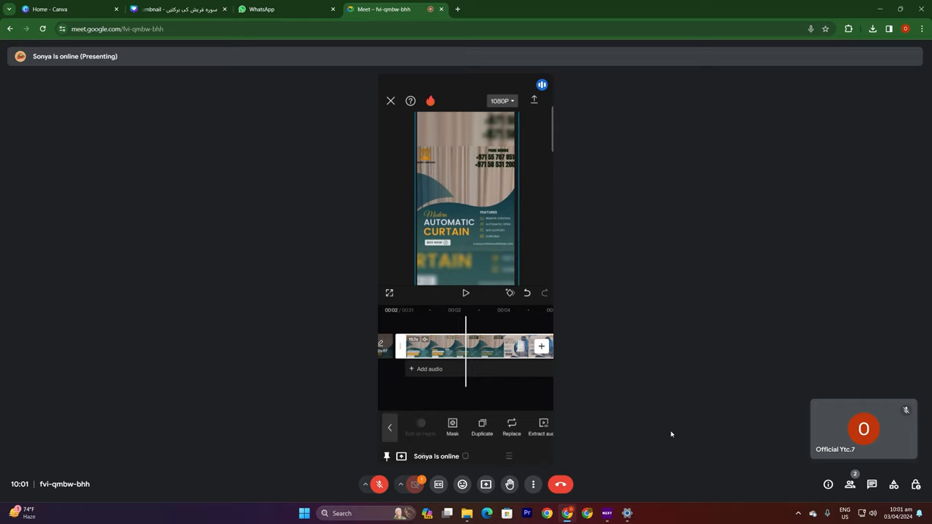
Leave the upright clip and return to the main editing tools
left_click(451, 425)
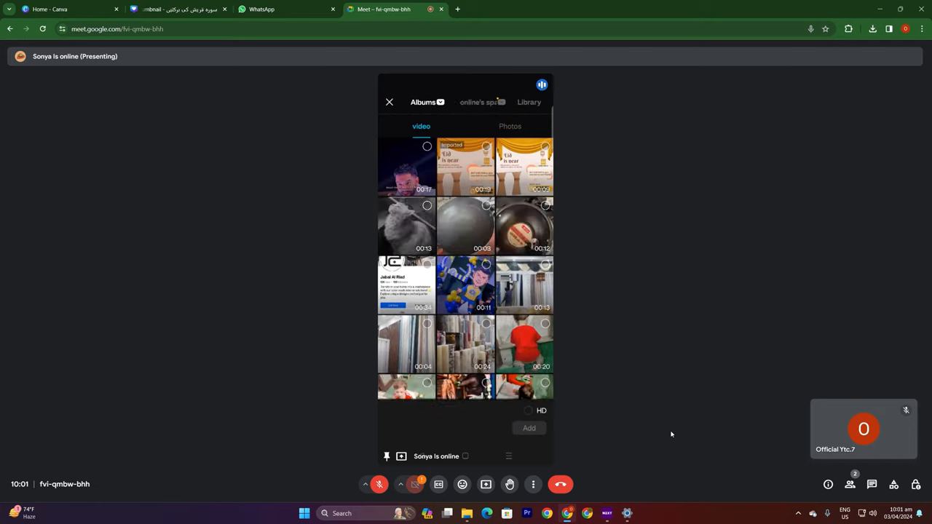
Layer the man's video as an overlay above the curtain ad clip
left_click(404, 166)
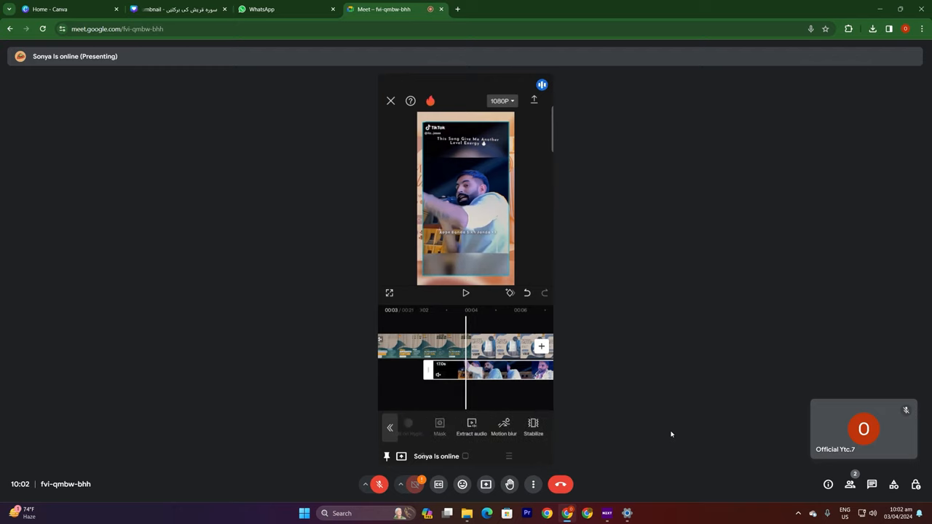
Apply a horizontal mask to the overlay and soften its feather to about 23
left_click(439, 428)
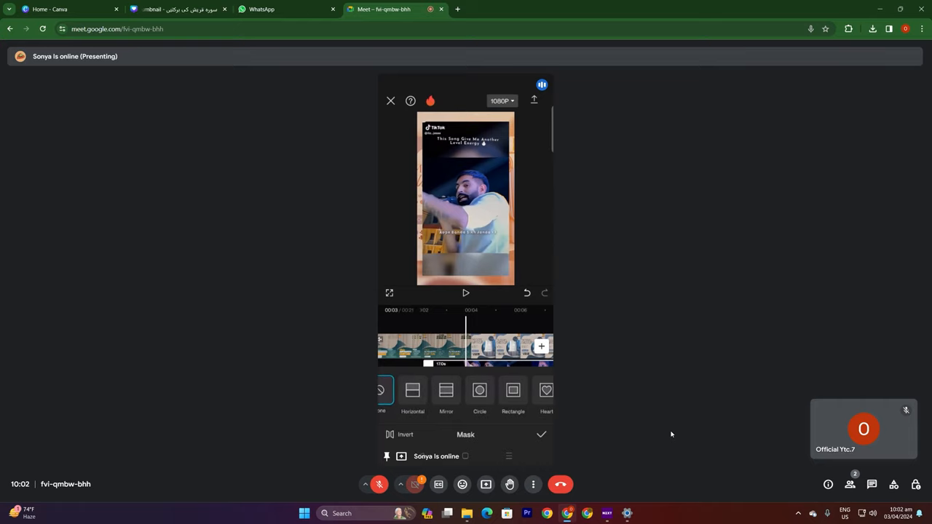
left_click(428, 390)
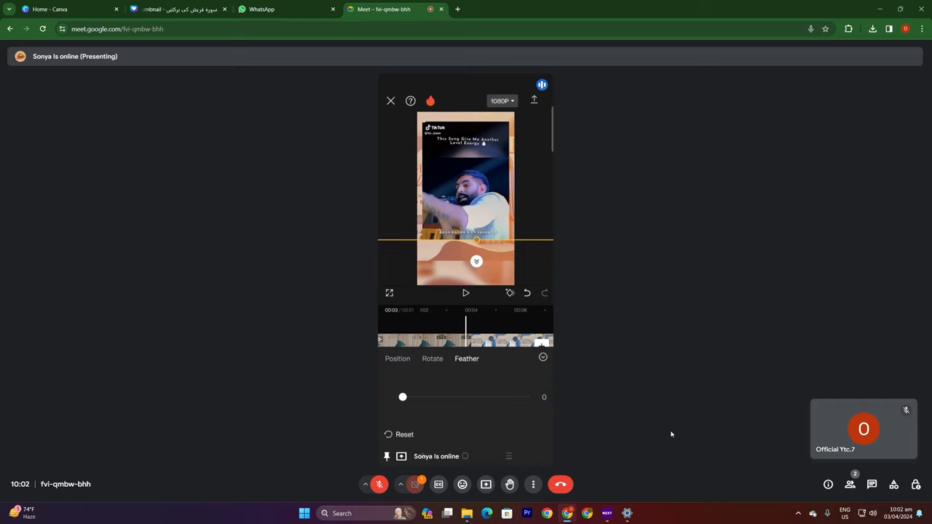
left_click_drag(402, 396, 444, 396)
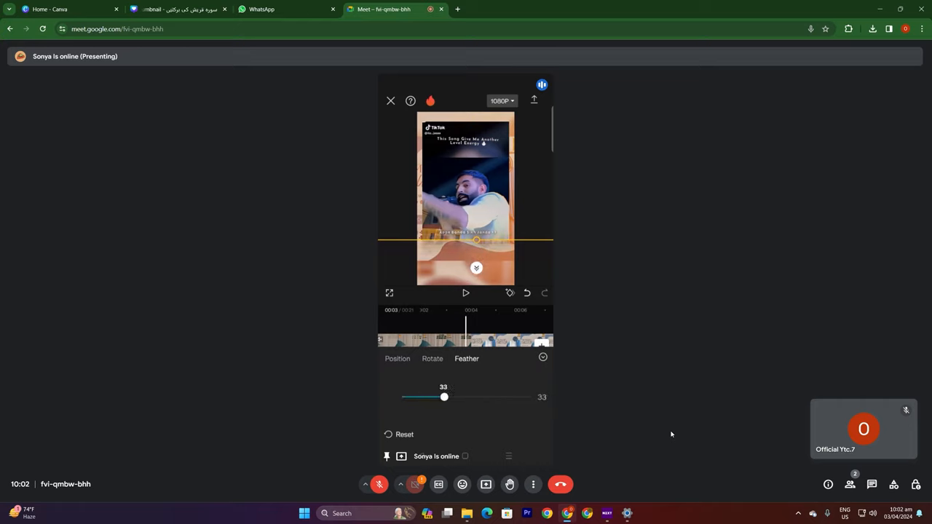
left_click_drag(444, 396, 431, 395)
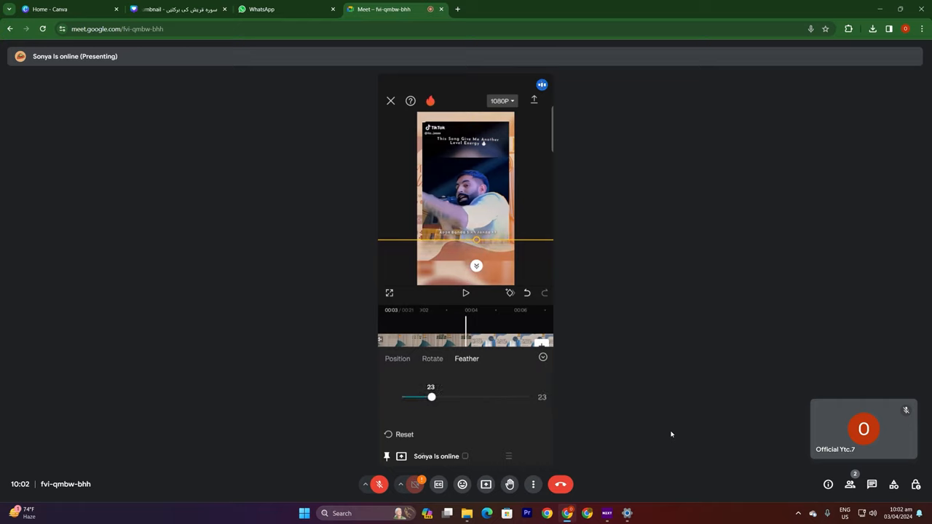
left_click_drag(431, 396, 435, 396)
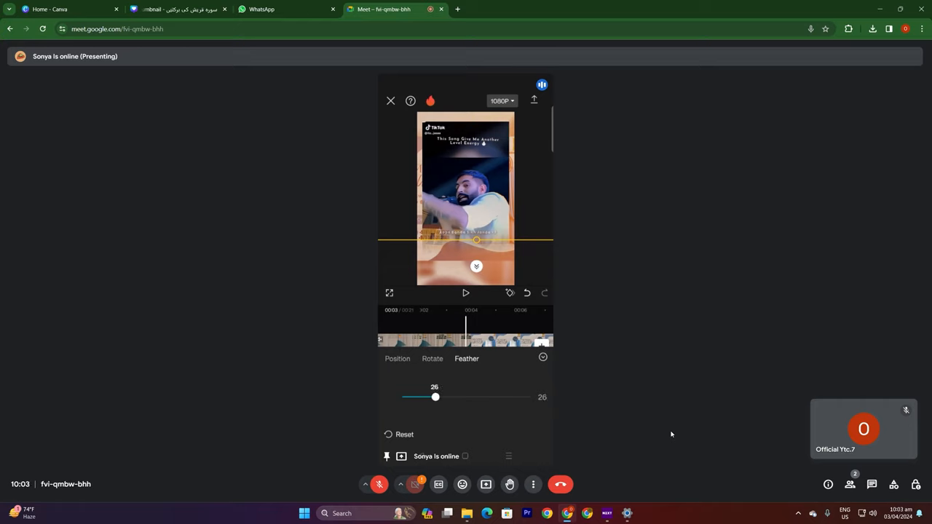
left_click_drag(435, 396, 431, 396)
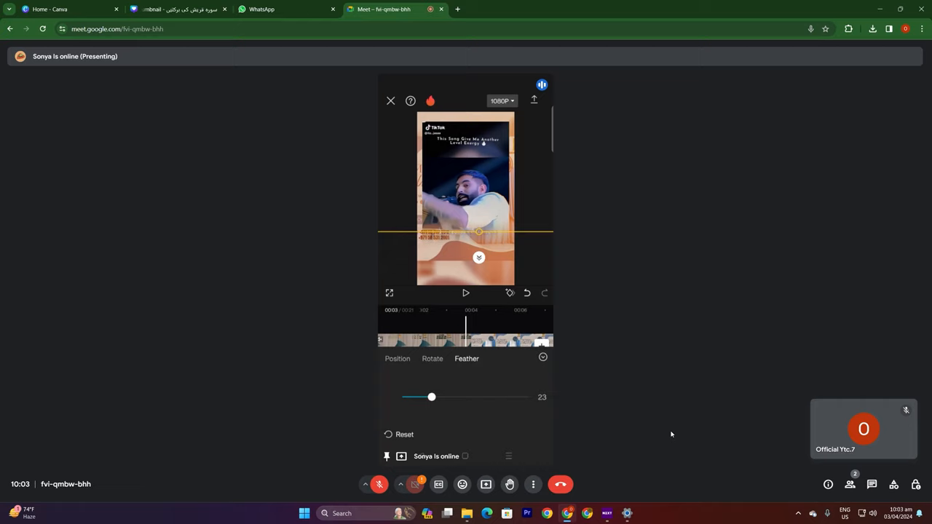
left_click(398, 358)
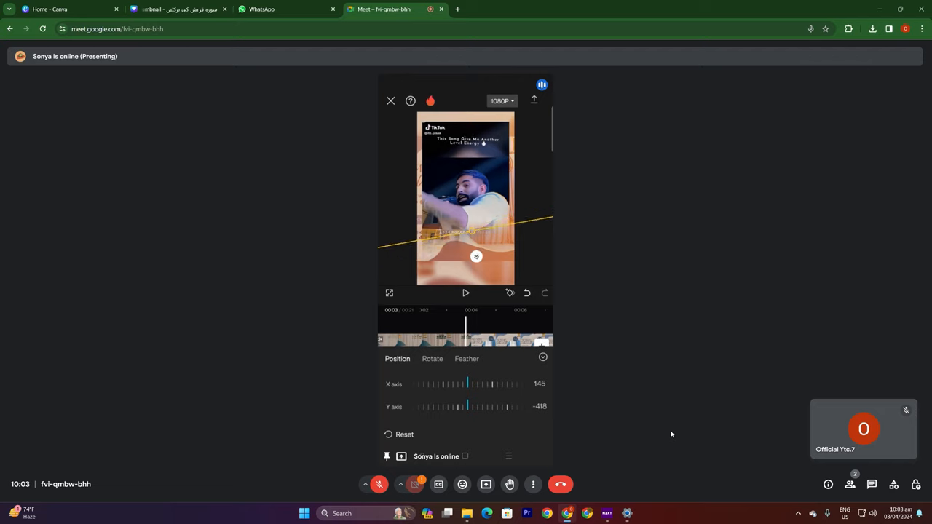
Rotate the horizontal mask to about 94°, splitting man and curtain side by side
left_click(431, 359)
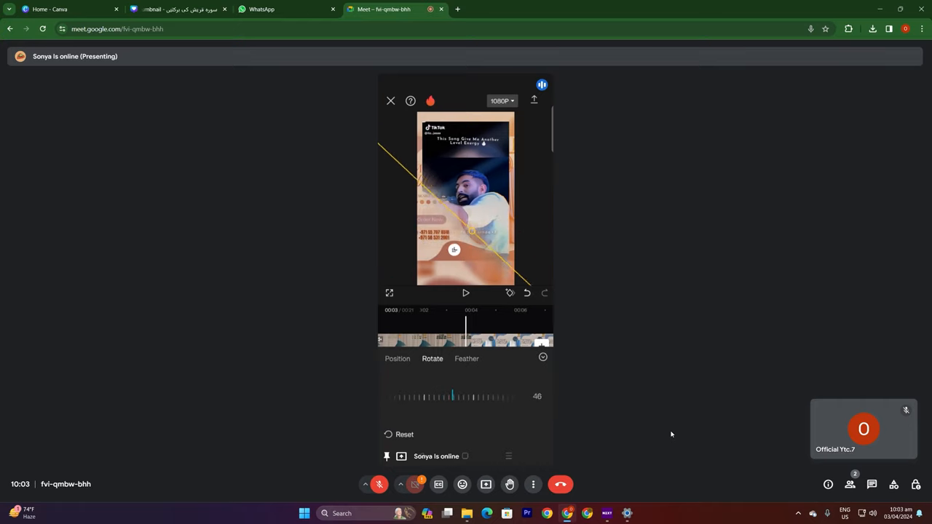
left_click_drag(452, 395, 481, 396)
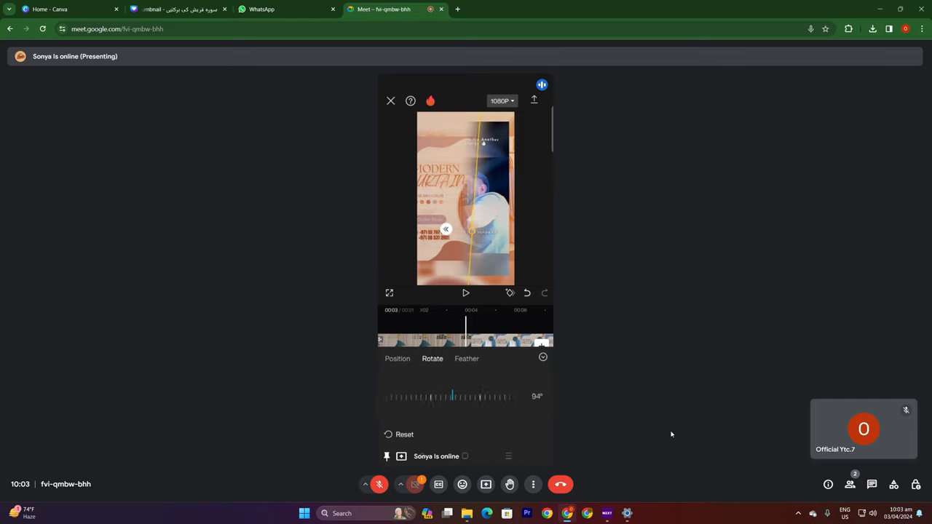
left_click_drag(451, 396, 509, 396)
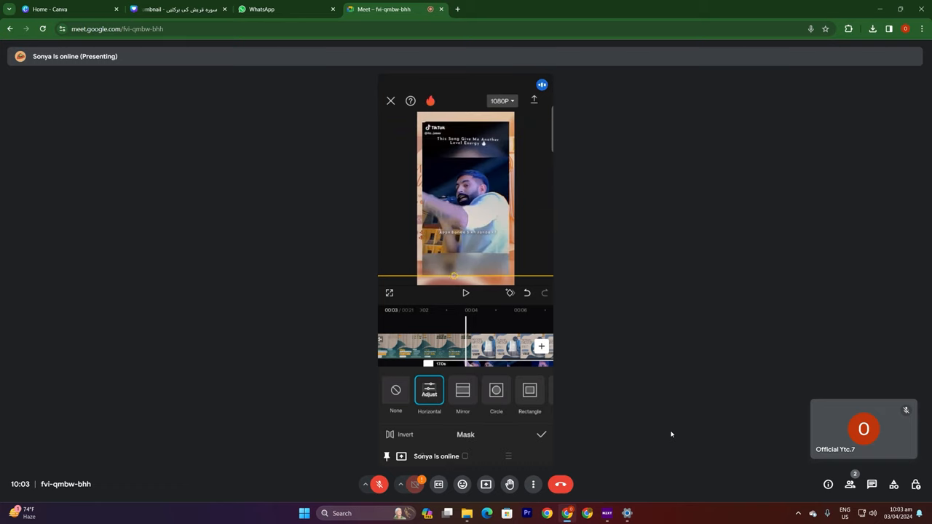
Move the mask line toward the top of the frame and invert which part shows
left_click_drag(454, 276, 478, 272)
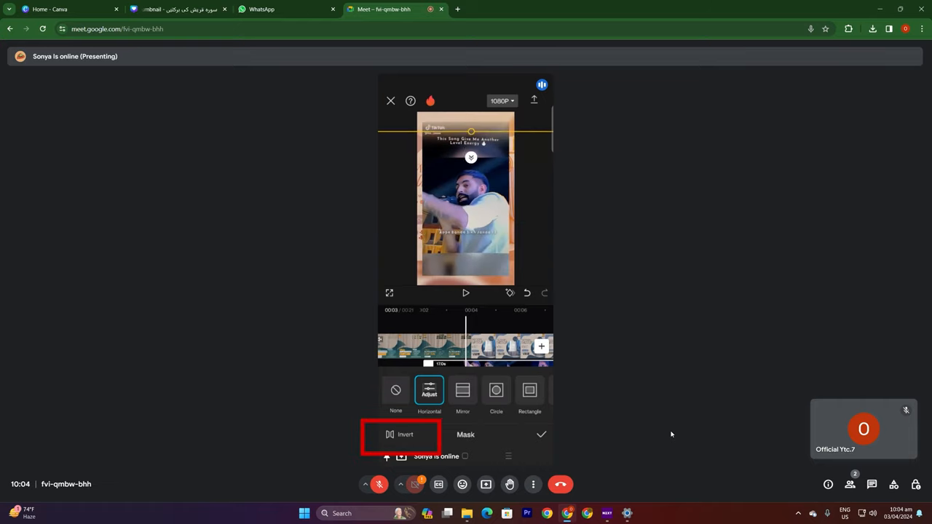
left_click(401, 434)
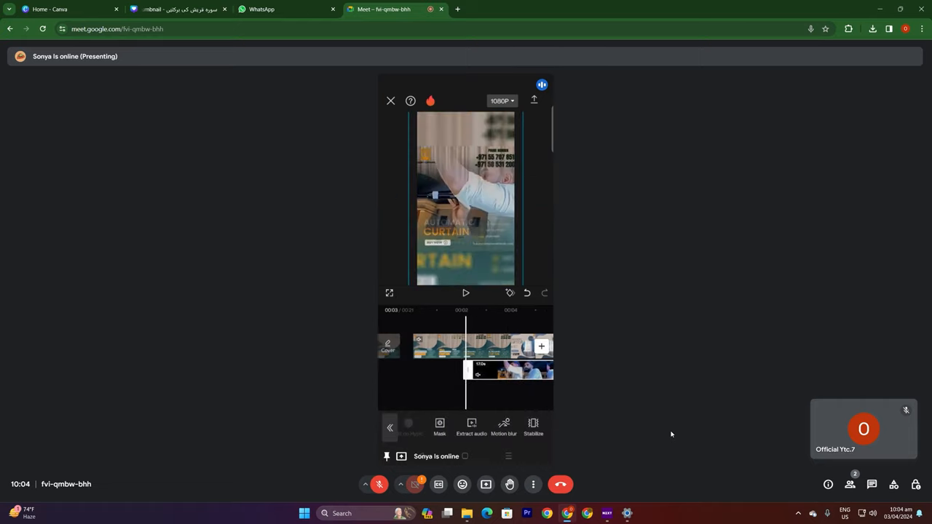
Reopen the overlay's masks and switch to a circle mask centred in the video
left_click(465, 293)
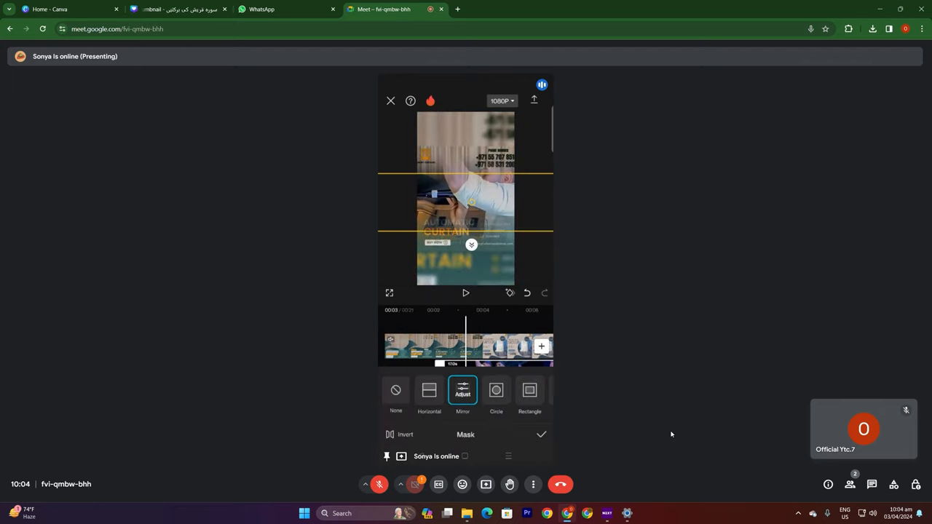
left_click(495, 390)
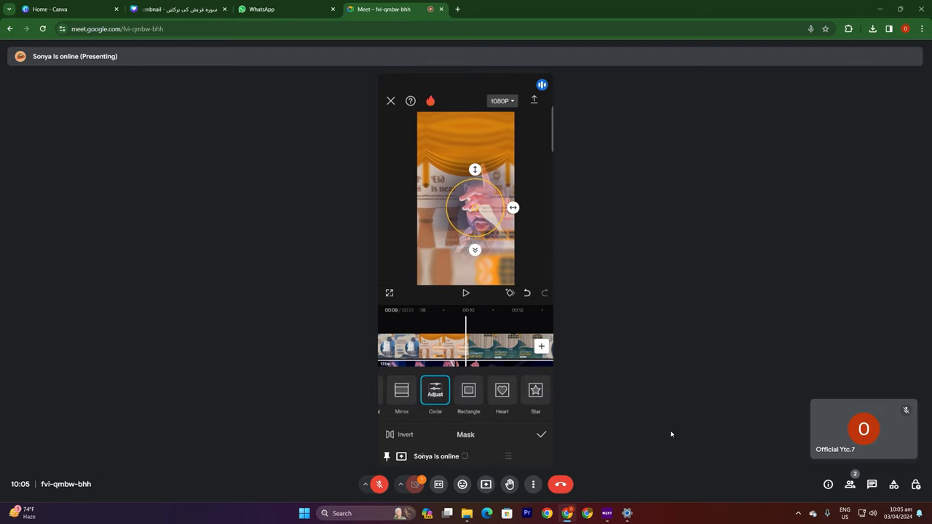
Try rectangle, heart and star masks on the overlay, confirm and play the project back
left_click(468, 390)
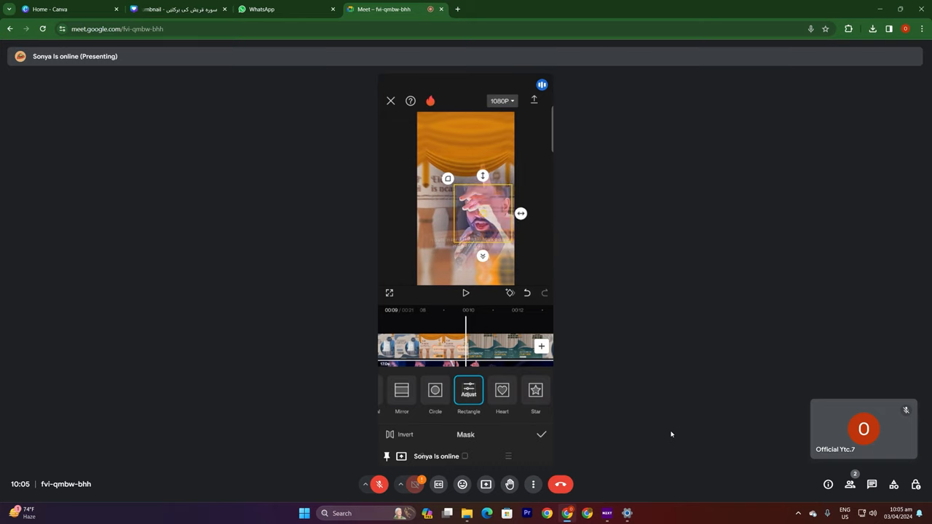
left_click(500, 390)
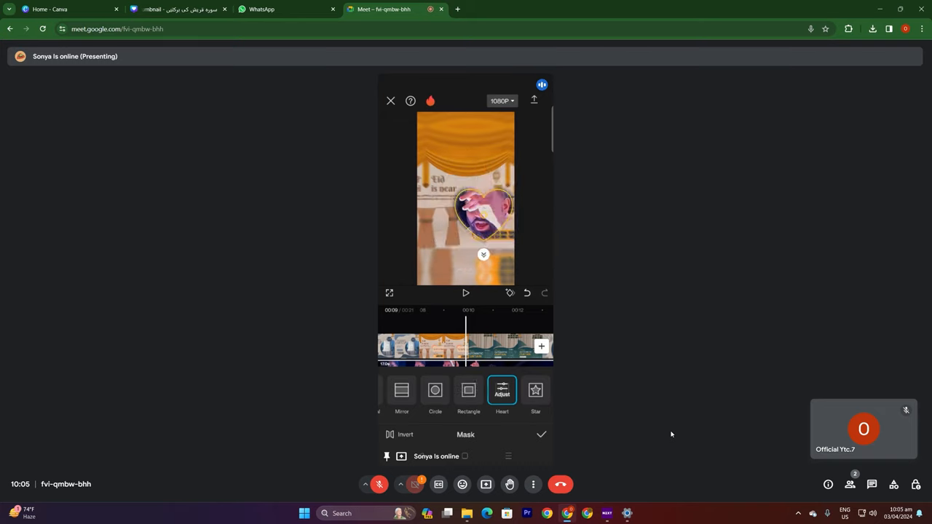
left_click(535, 393)
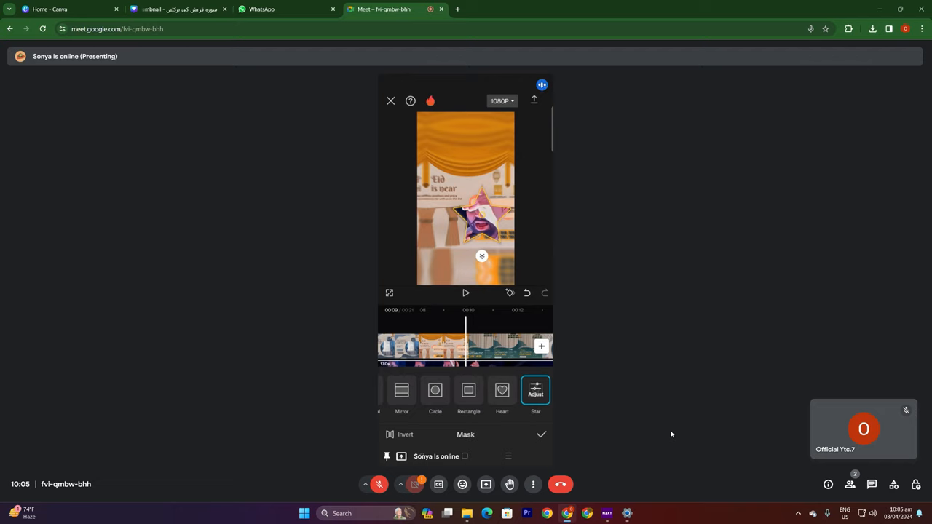
left_click(501, 393)
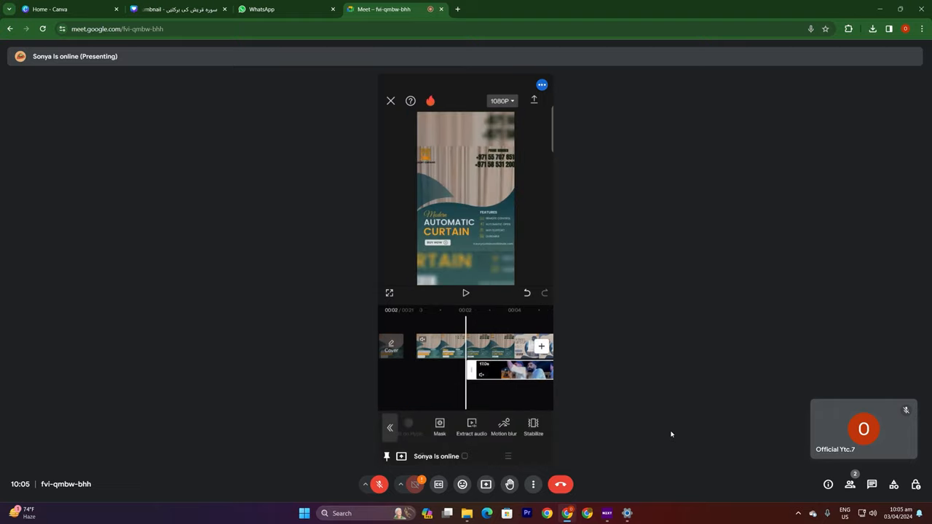
left_click(466, 293)
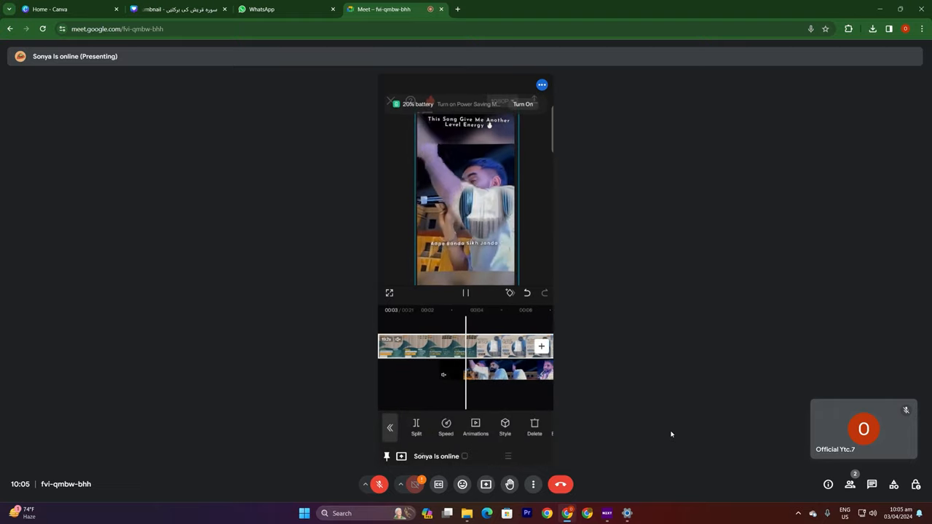